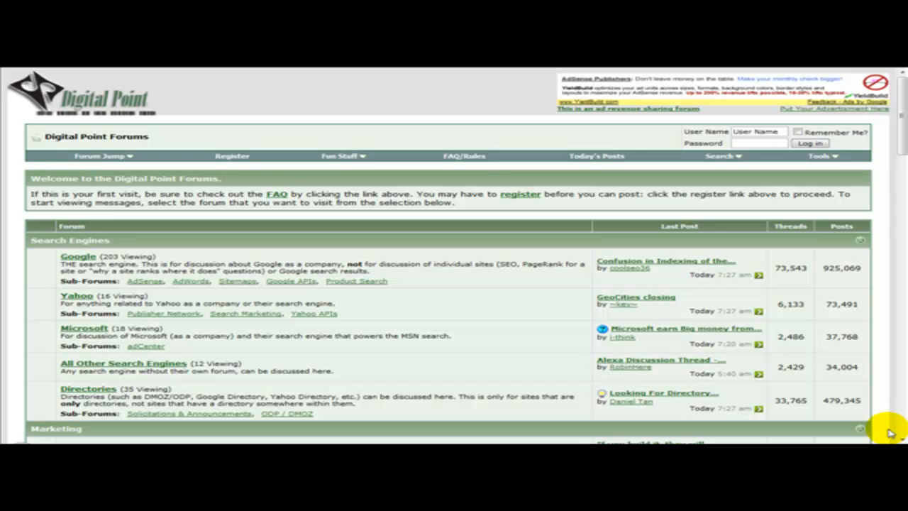
pyautogui.moveTo(761, 347)
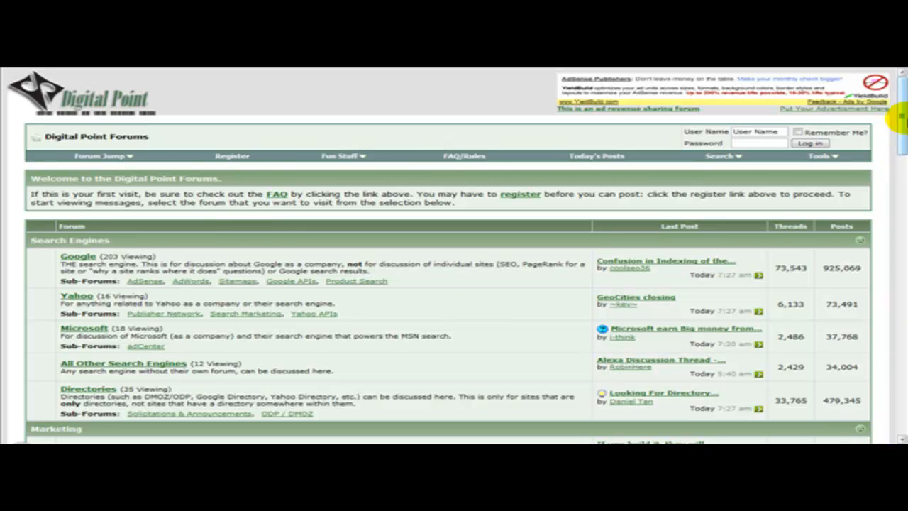
pyautogui.moveTo(752, 392)
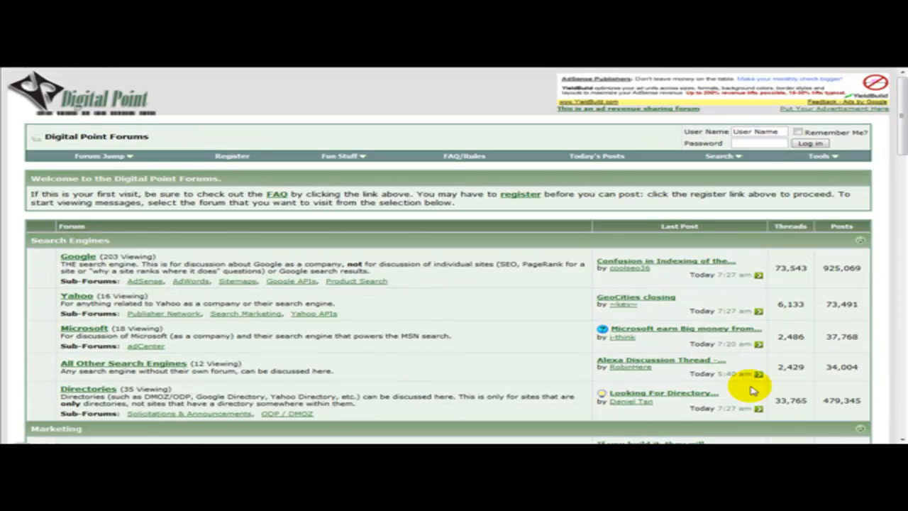
pyautogui.moveTo(716, 294)
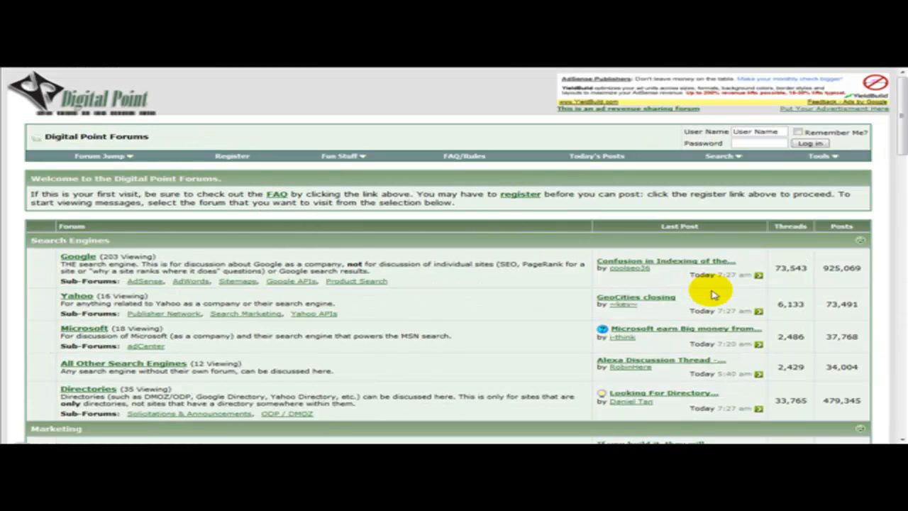
pyautogui.moveTo(213, 206)
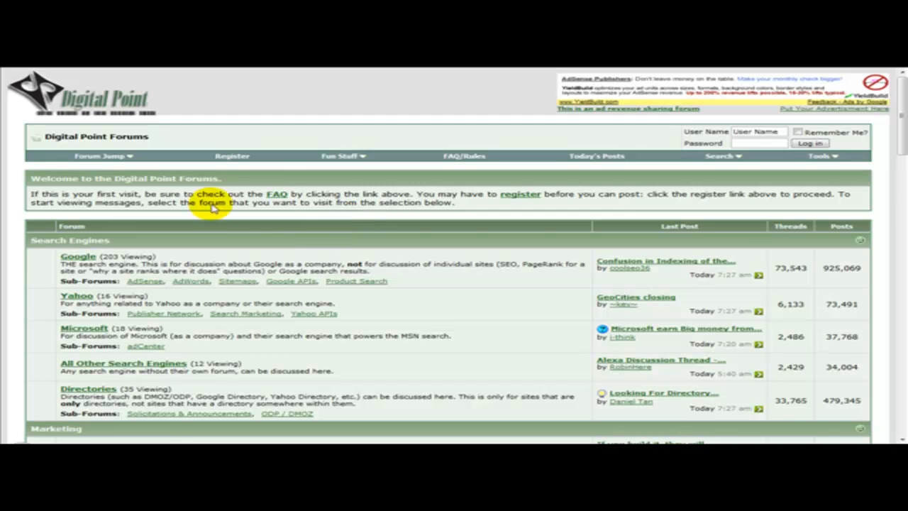
# Bring up the Digital Point Forums registration rules from the navbar Register link.
pyautogui.scroll(-3)
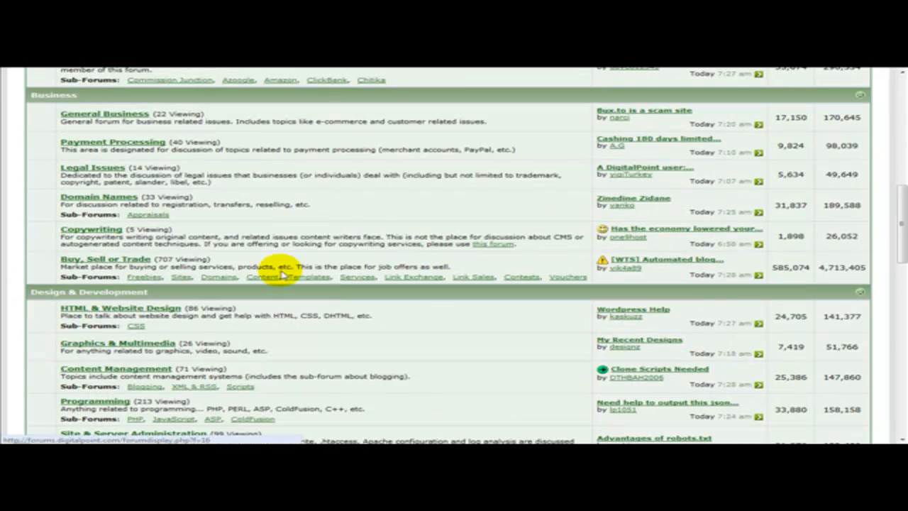
pyautogui.moveTo(45, 270)
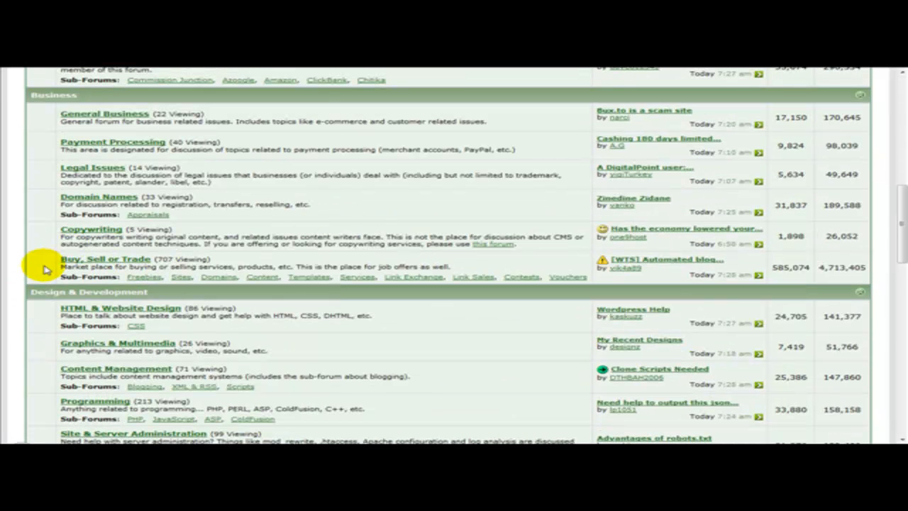
pyautogui.scroll(3)
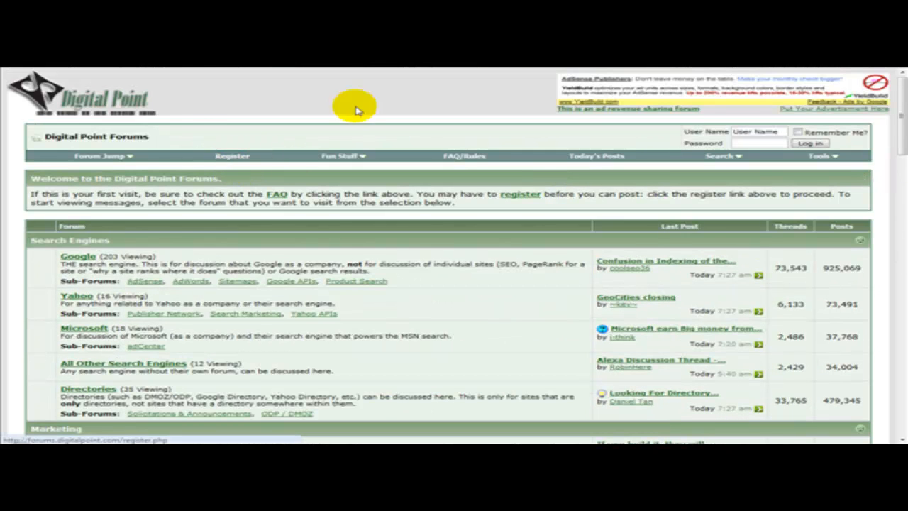
pyautogui.moveTo(252, 140)
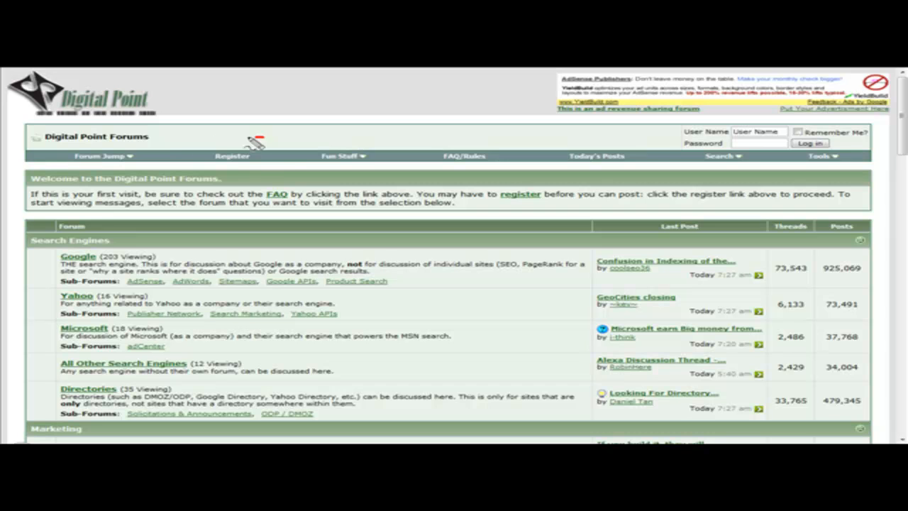
pyautogui.moveTo(233, 179)
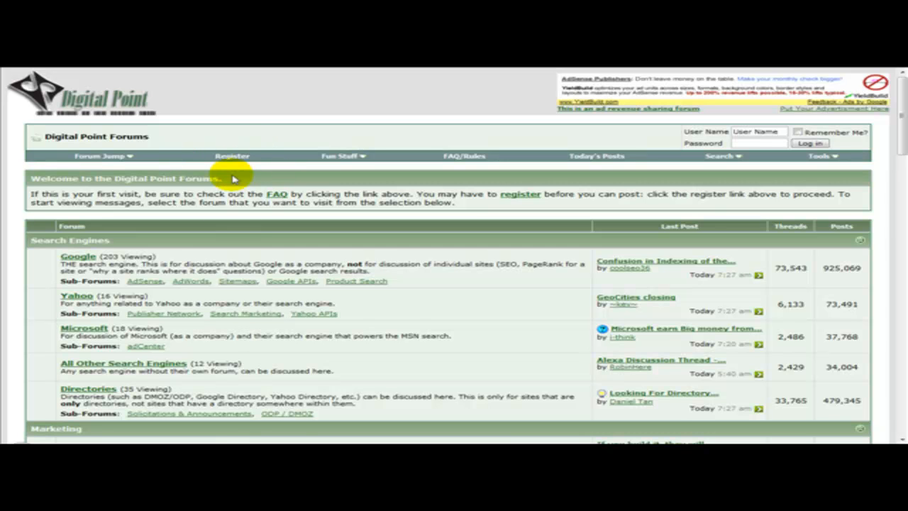
pyautogui.click(233, 156)
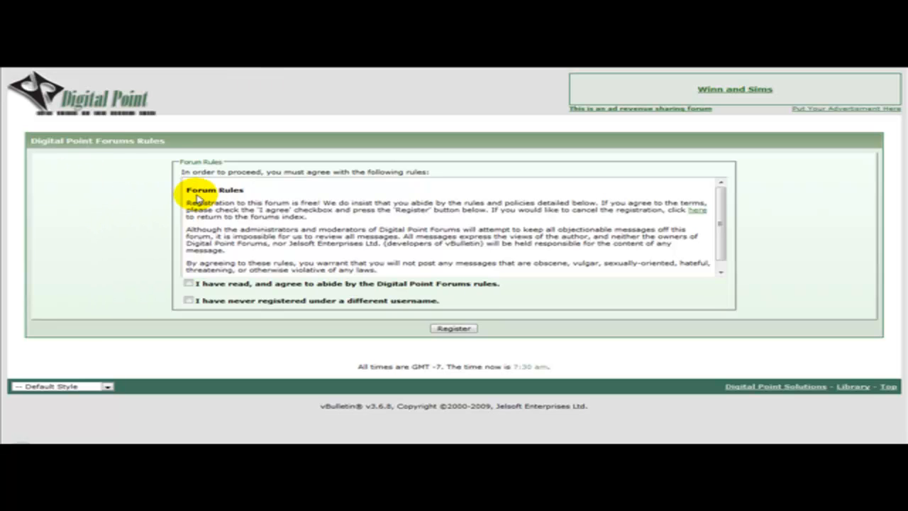
pyautogui.scroll(-3)
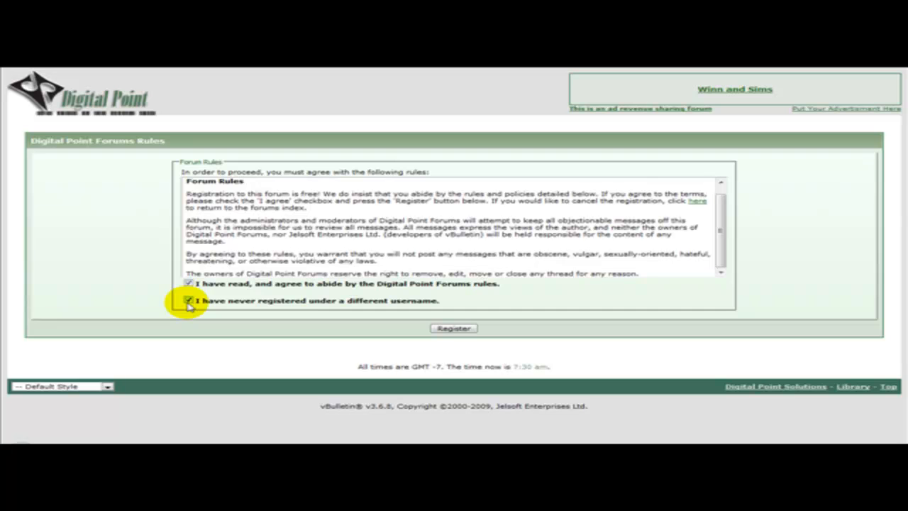
pyautogui.moveTo(454, 329)
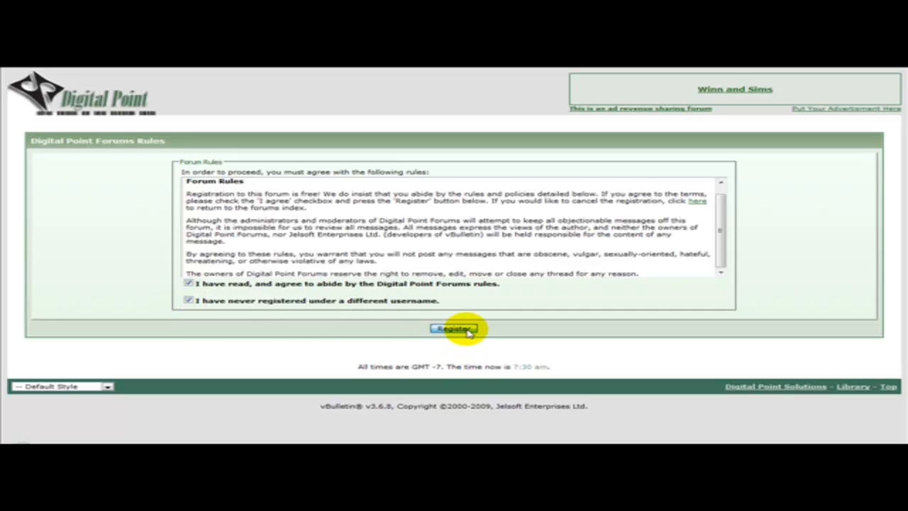
# Agree to the forum rules and submit to continue to the registration form.
pyautogui.click(455, 329)
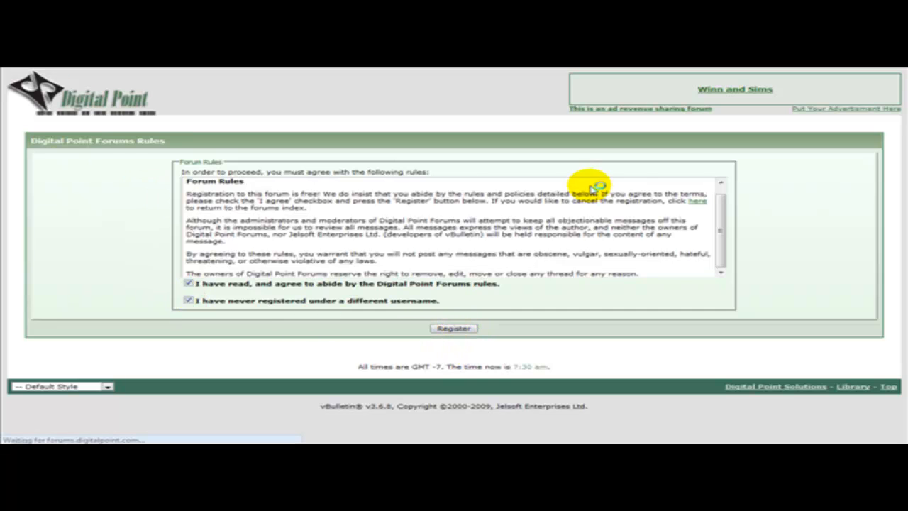
pyautogui.click(454, 327)
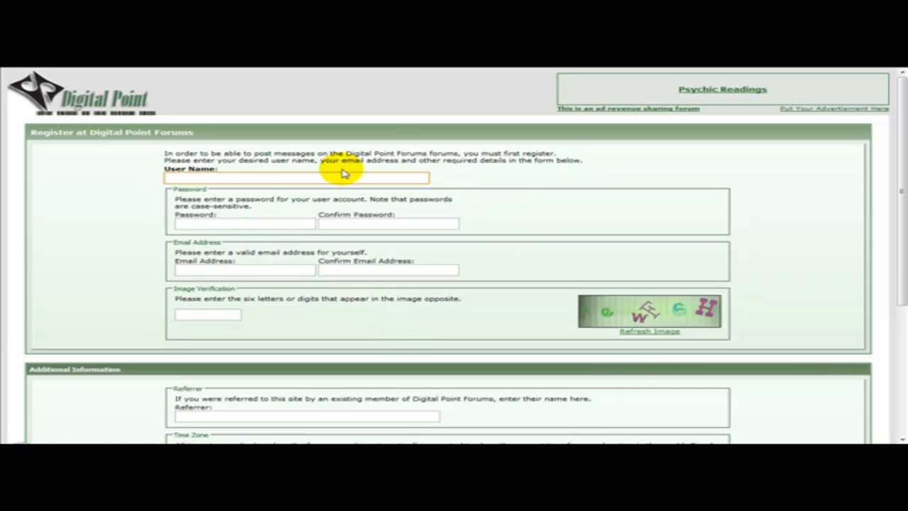
pyautogui.moveTo(264, 224)
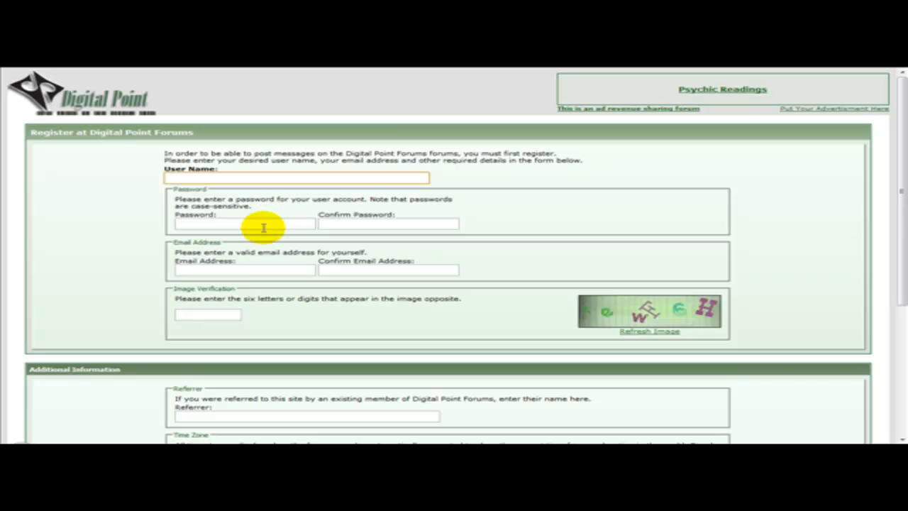
# Review the registration form from the Password field down to Complete Registration, leaving it unfilled.
pyautogui.click(389, 224)
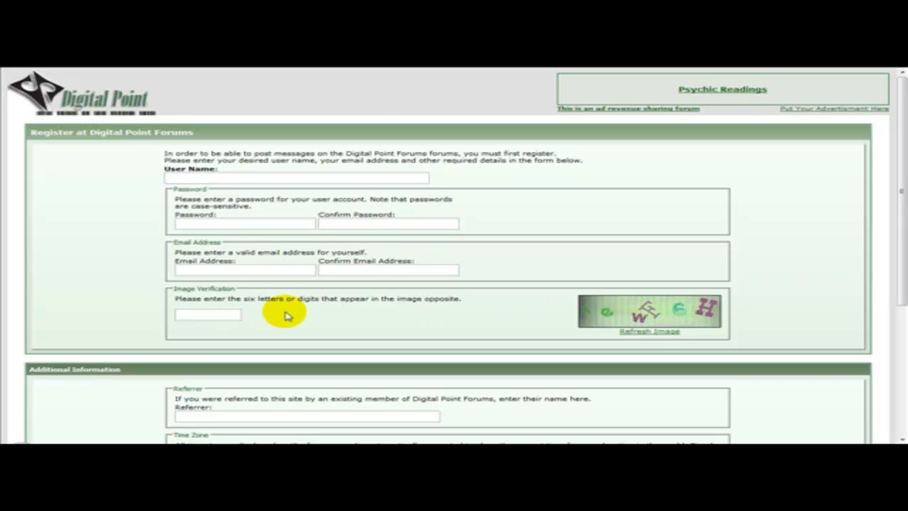
pyautogui.scroll(-3)
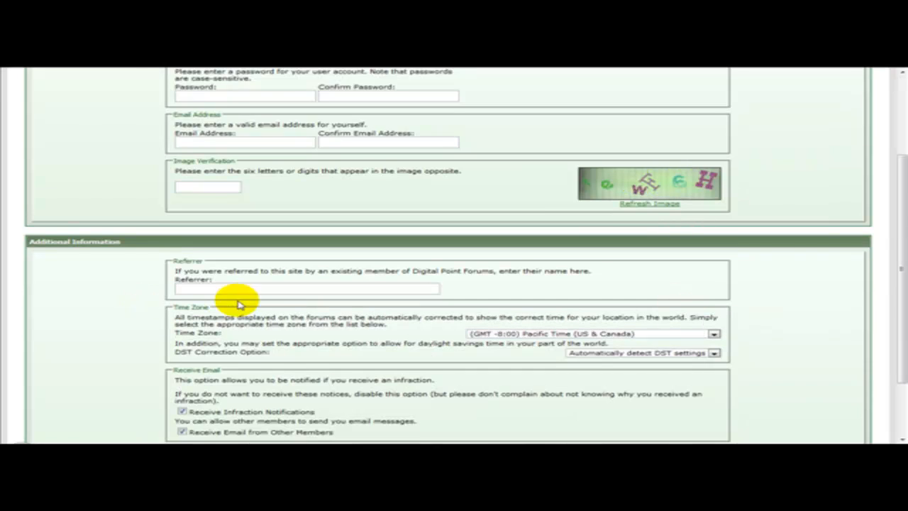
pyautogui.scroll(-3)
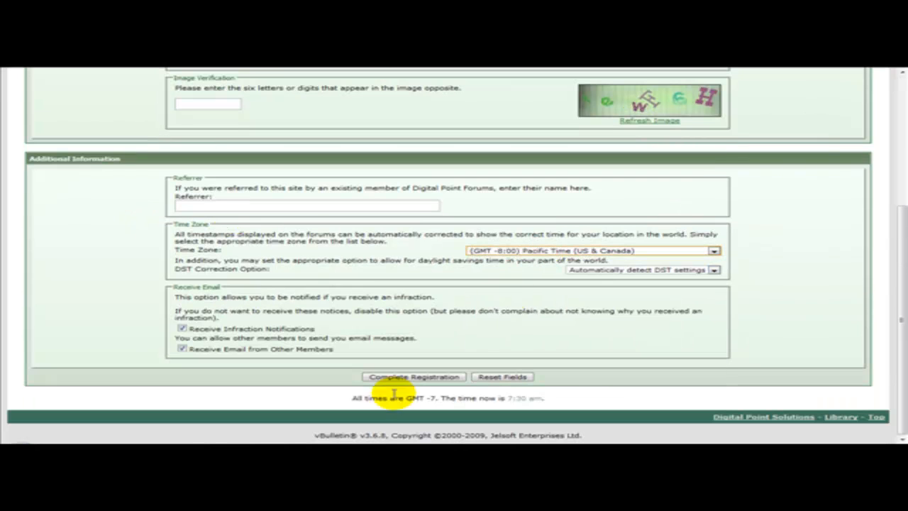
pyautogui.scroll(3)
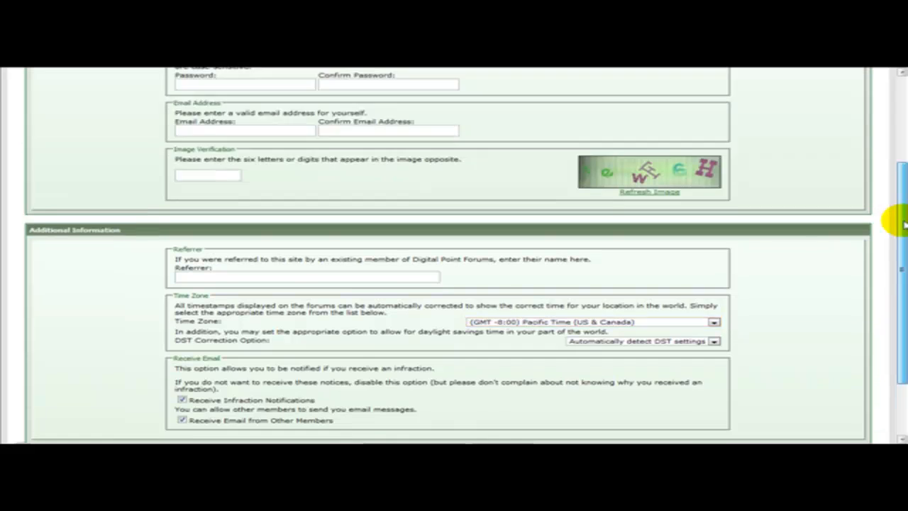
pyautogui.scroll(3)
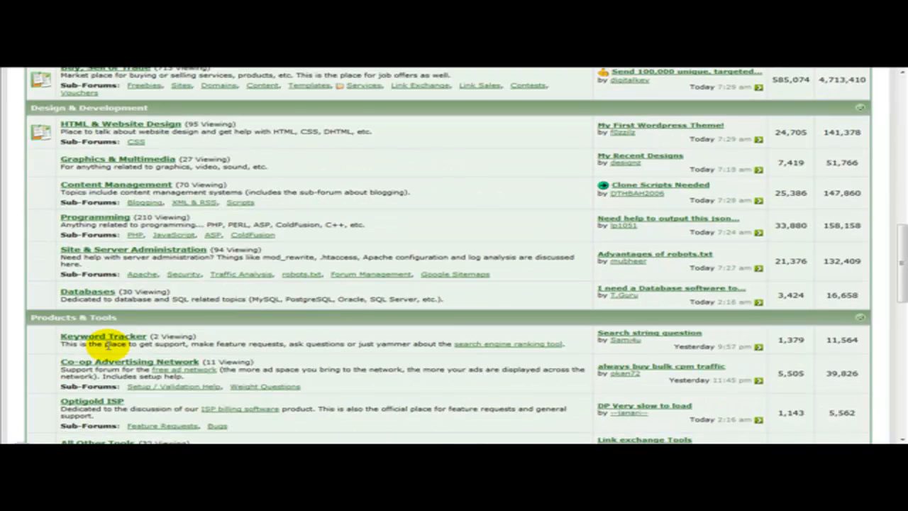
# Enter the Buy, Sell or Trade forum under the Business section of the index.
pyautogui.scroll(-3)
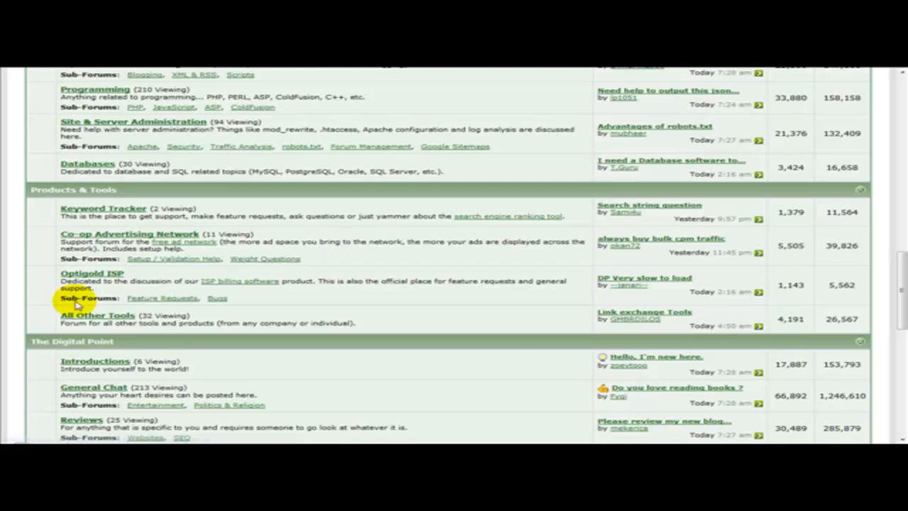
pyautogui.scroll(3)
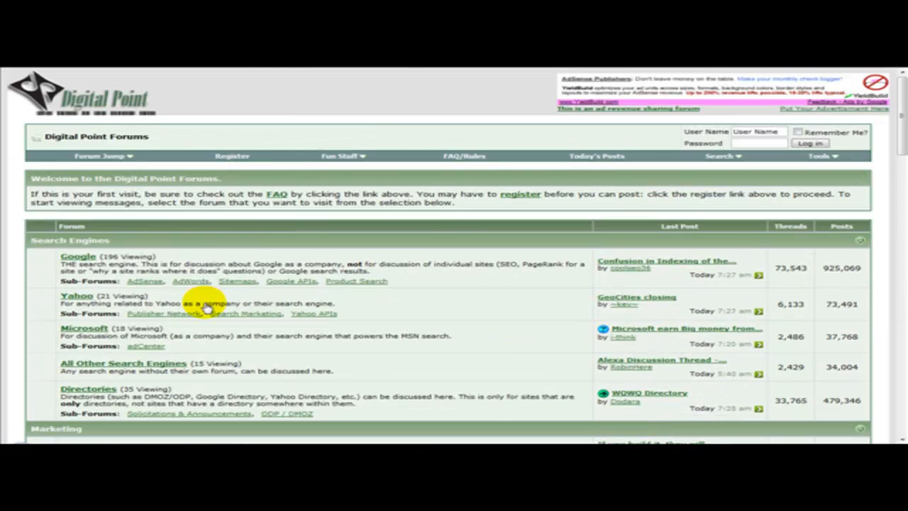
pyautogui.scroll(-3)
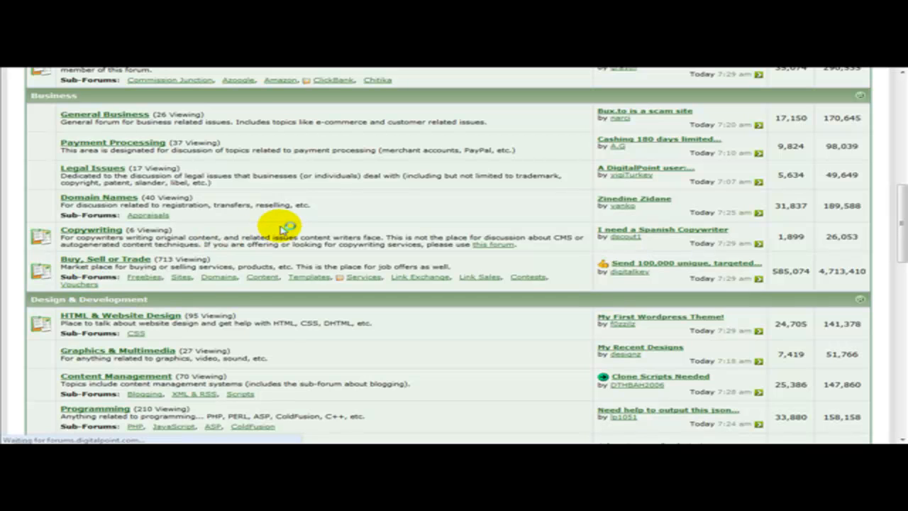
pyautogui.click(105, 258)
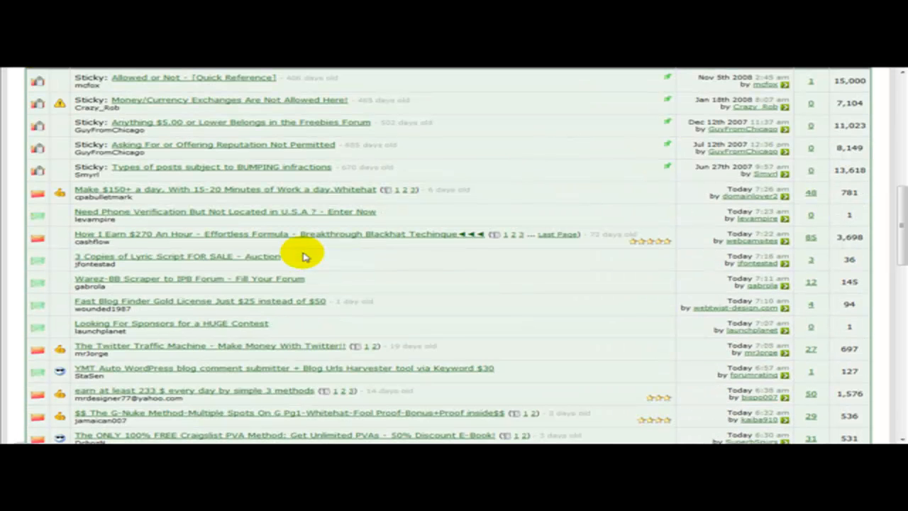
pyautogui.scroll(3)
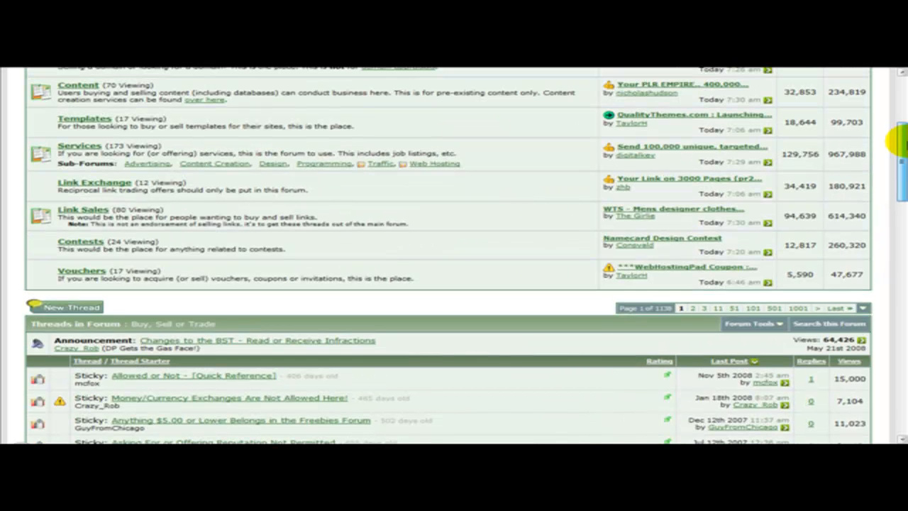
pyautogui.scroll(-3)
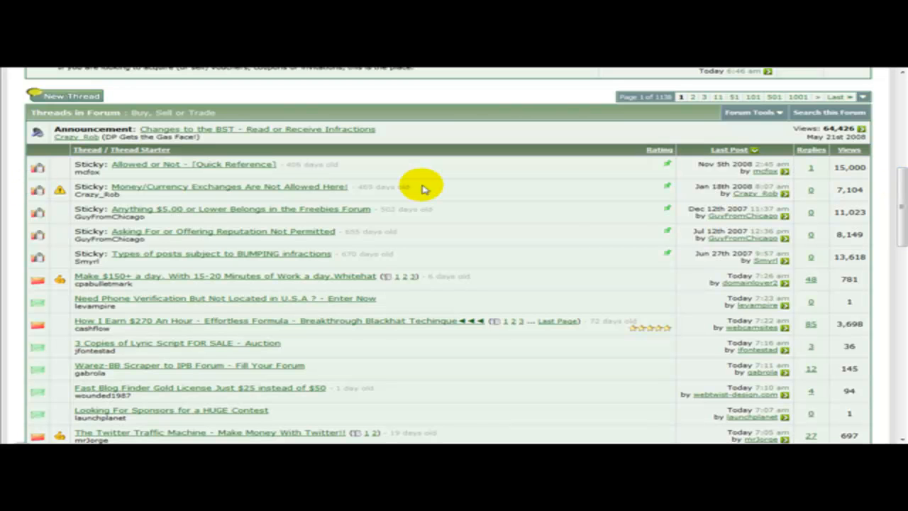
pyautogui.moveTo(423, 190)
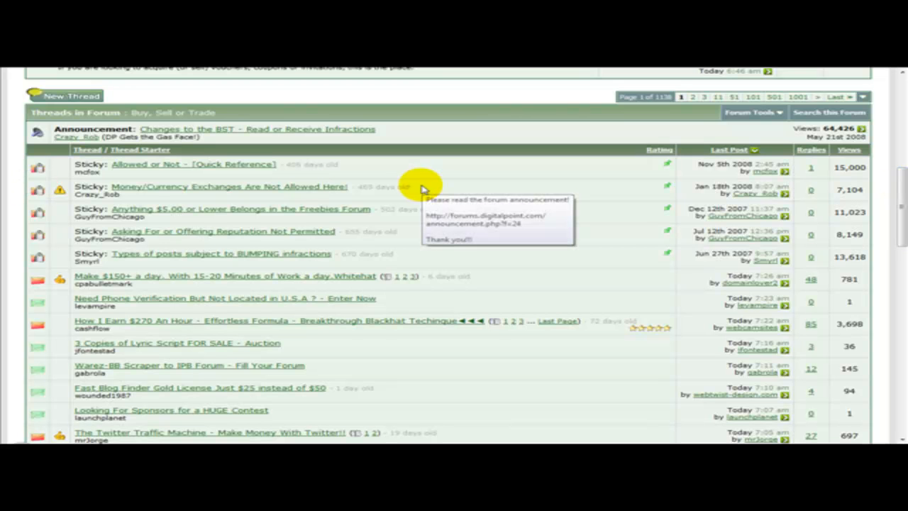
pyautogui.scroll(-3)
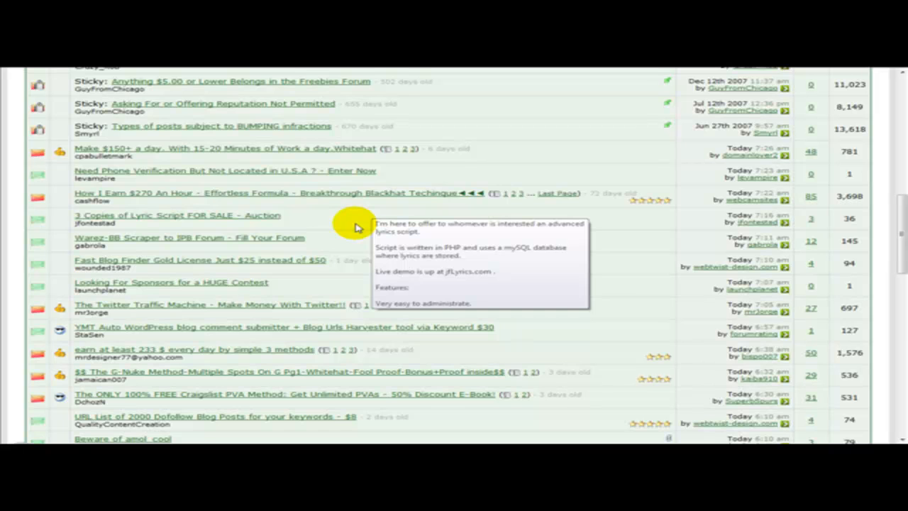
pyautogui.scroll(-3)
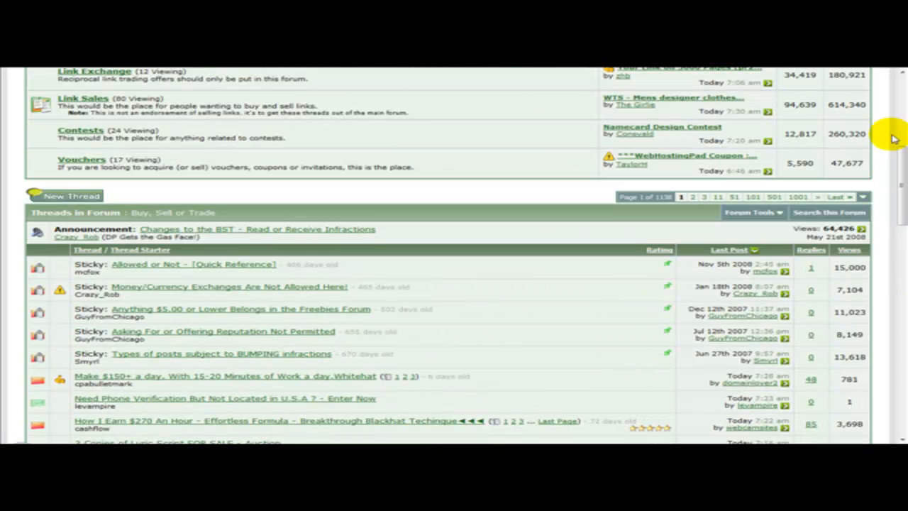
pyautogui.scroll(3)
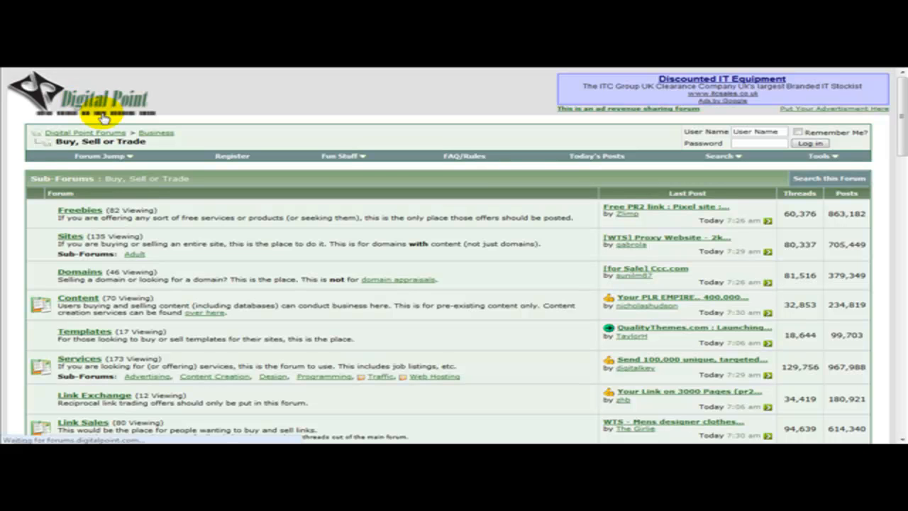
# Scroll the forum index through Marketing, Business, Design & Development and Products & Tools, then back to the top.
pyautogui.scroll(-3)
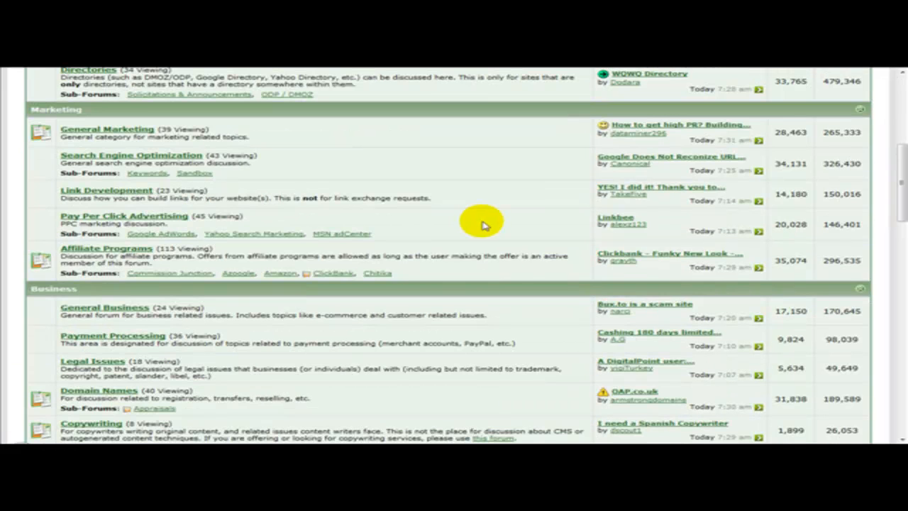
pyautogui.scroll(-3)
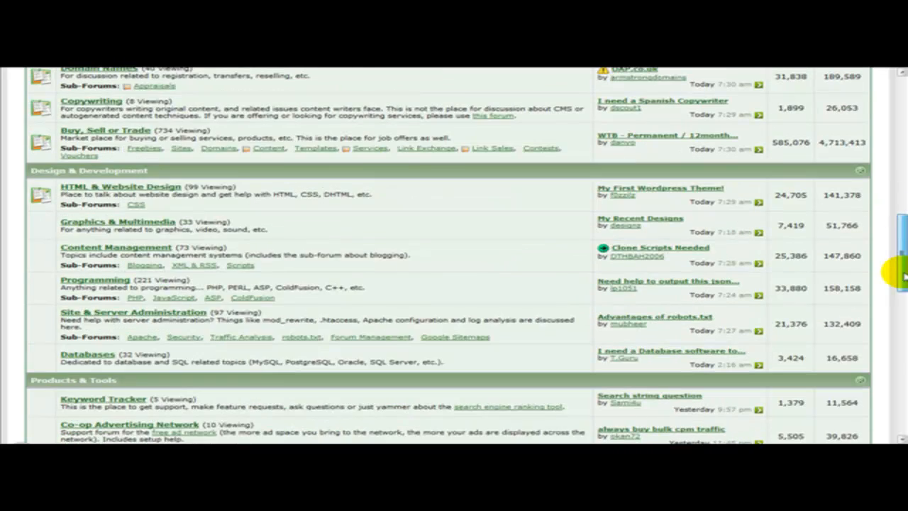
pyautogui.scroll(-3)
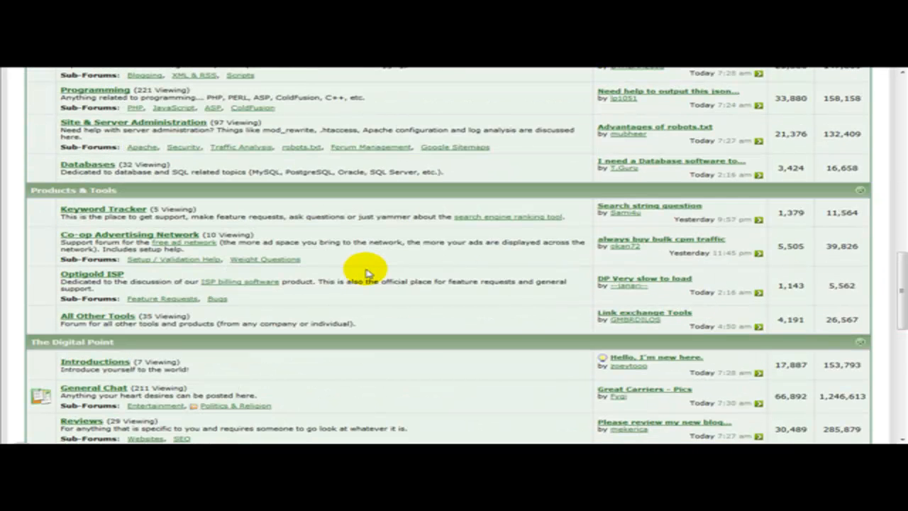
pyautogui.scroll(-3)
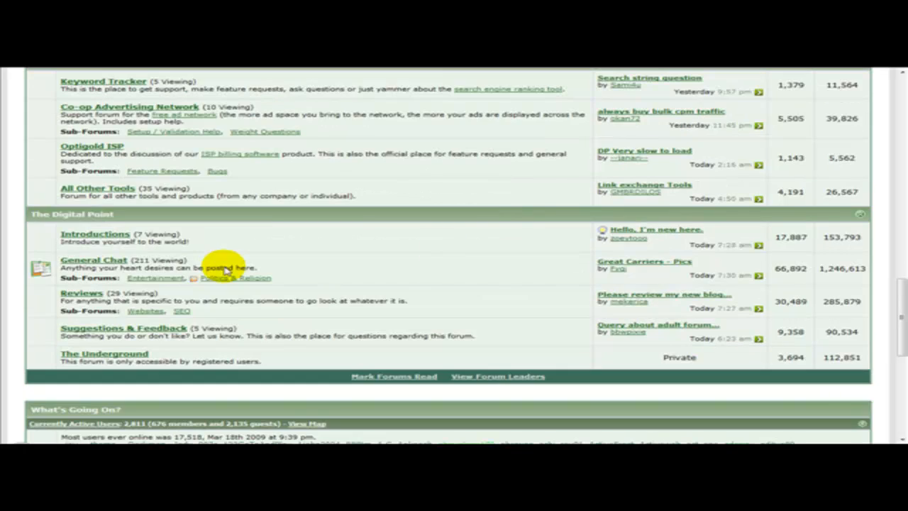
pyautogui.scroll(3)
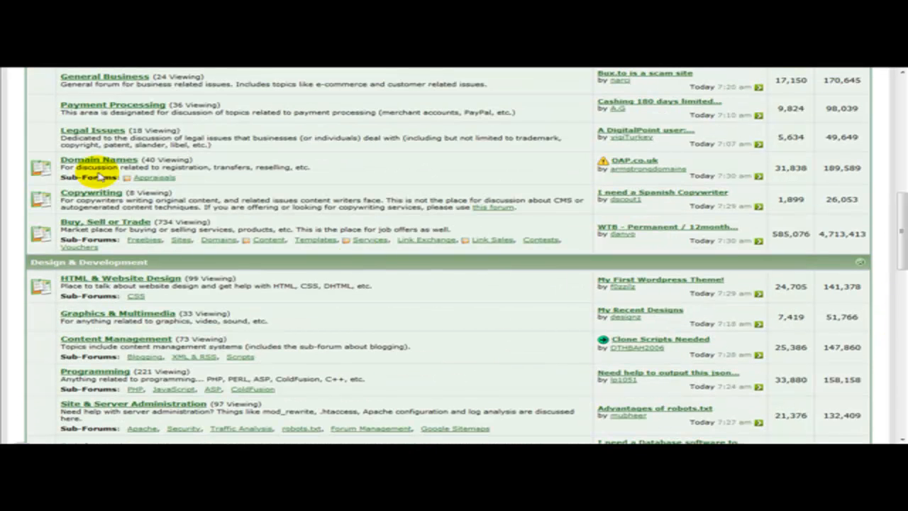
pyautogui.moveTo(102, 221)
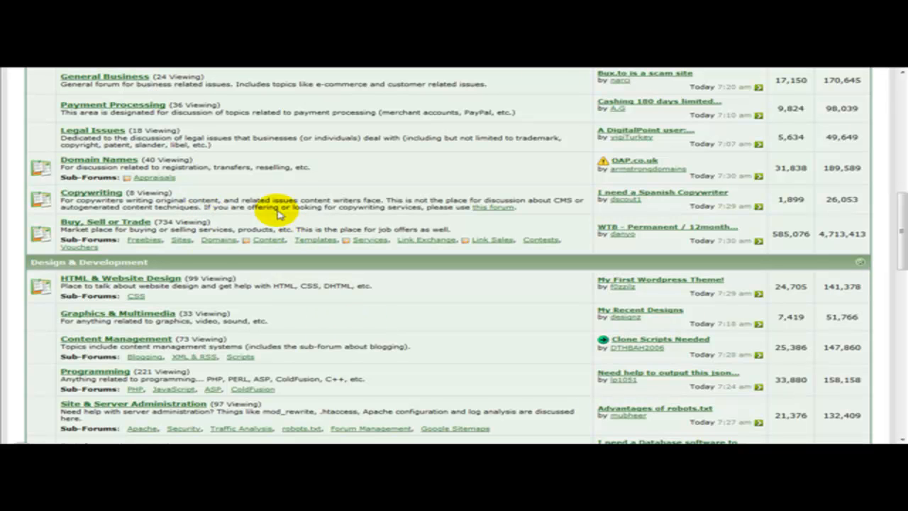
pyautogui.moveTo(576, 210)
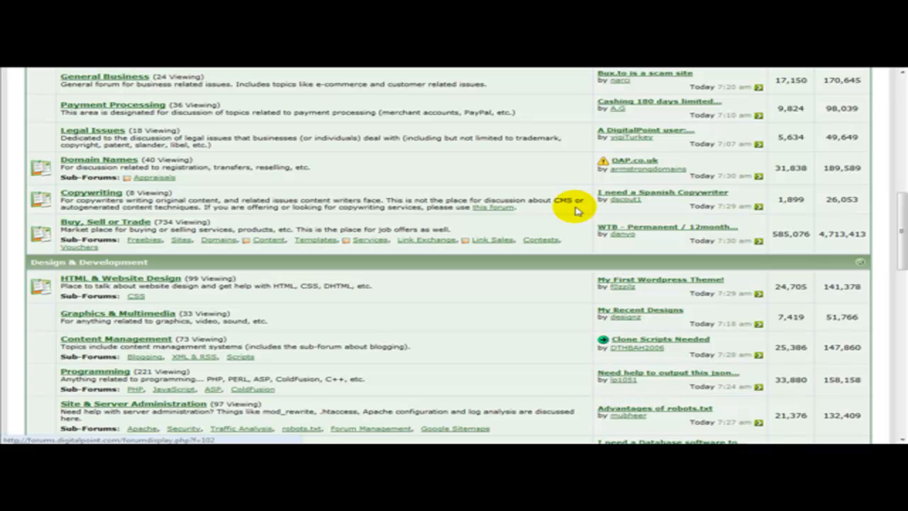
pyautogui.moveTo(494, 210)
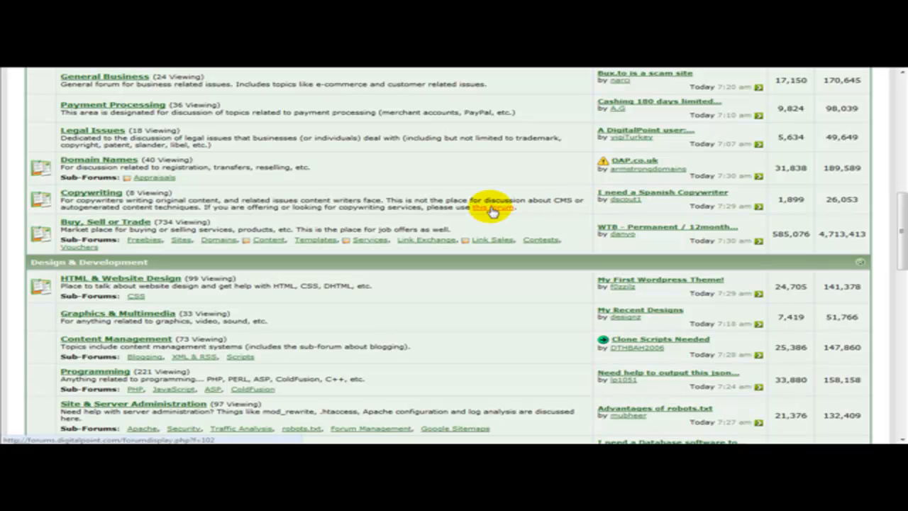
pyautogui.moveTo(188, 267)
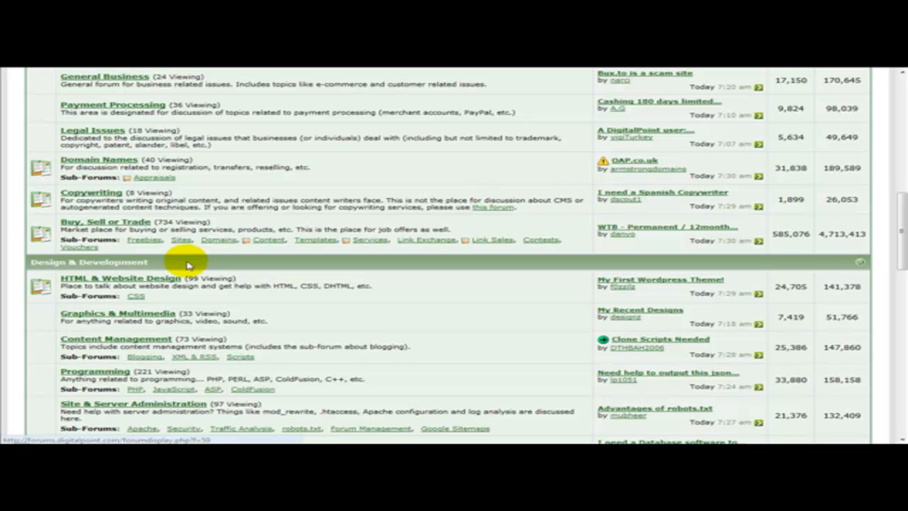
pyautogui.scroll(-3)
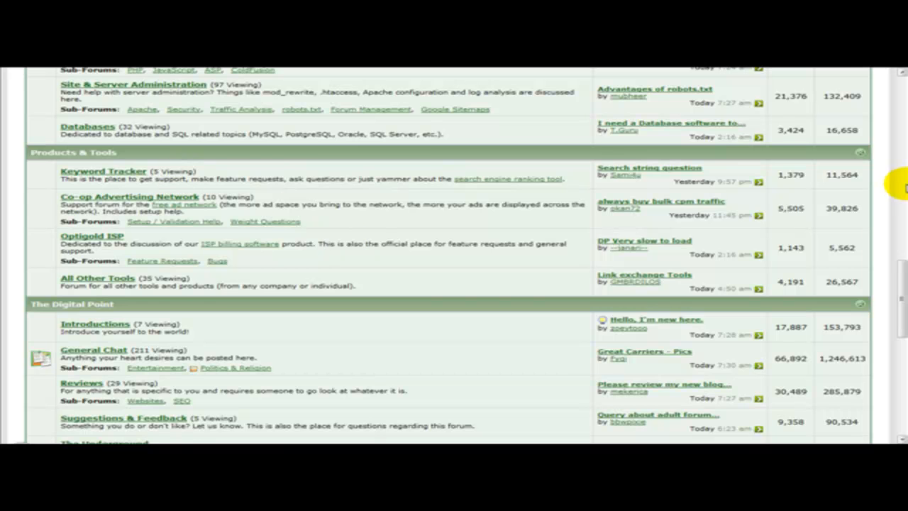
pyautogui.scroll(3)
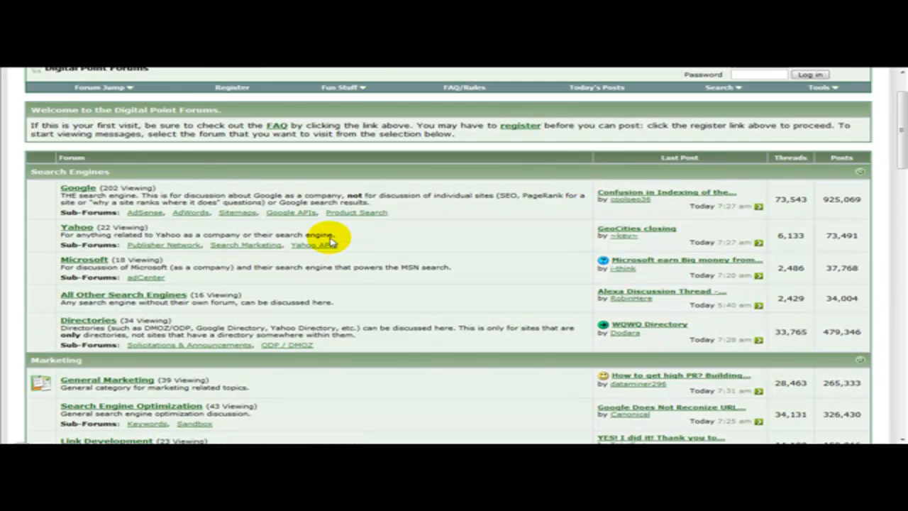
pyautogui.scroll(3)
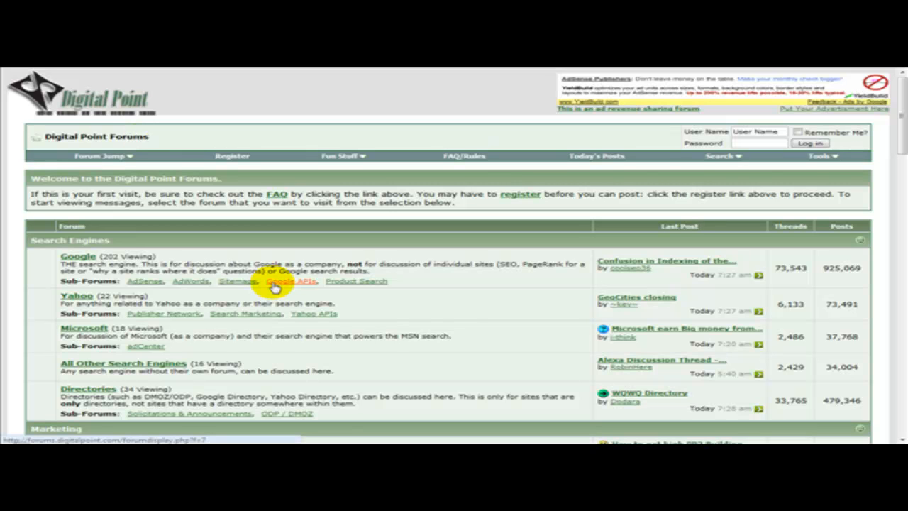